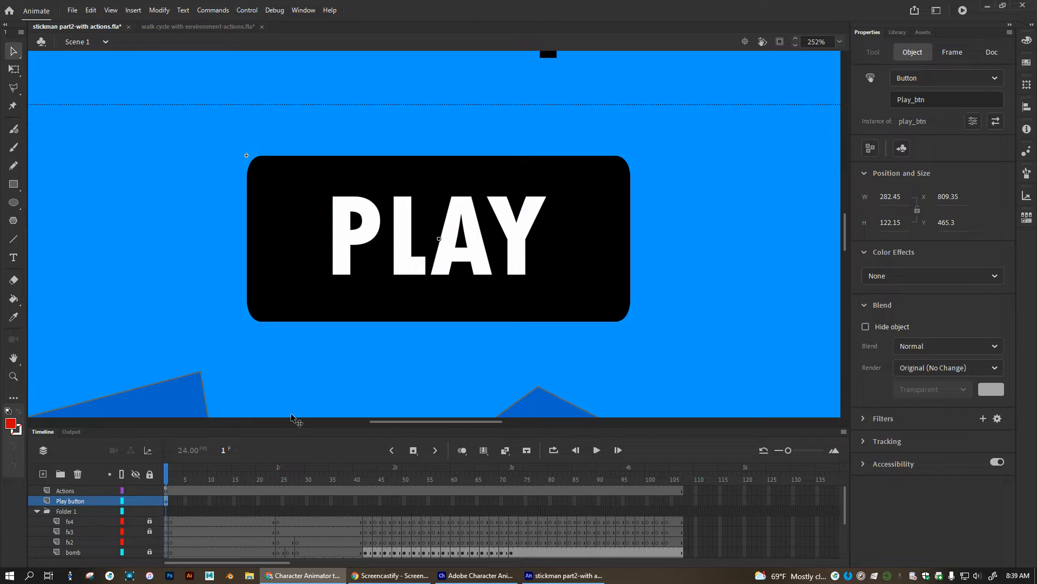
mouse_move(151, 392)
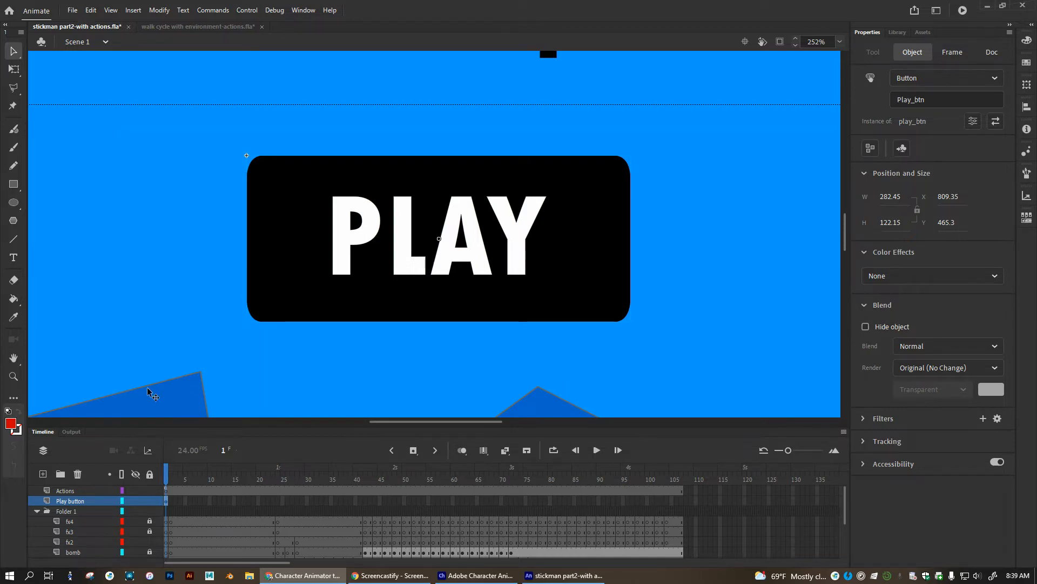
mouse_move(288, 349)
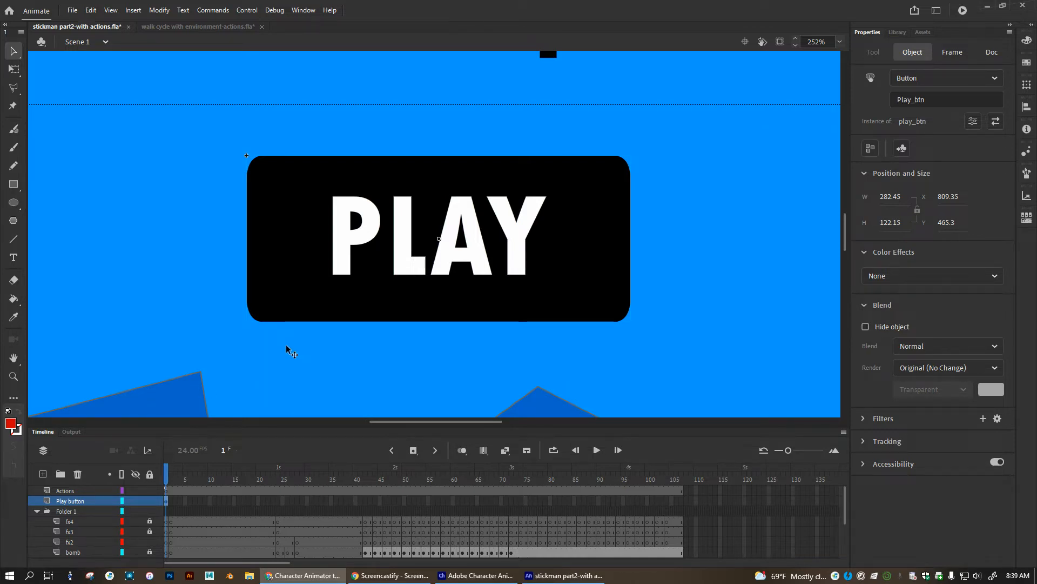
mouse_move(307, 327)
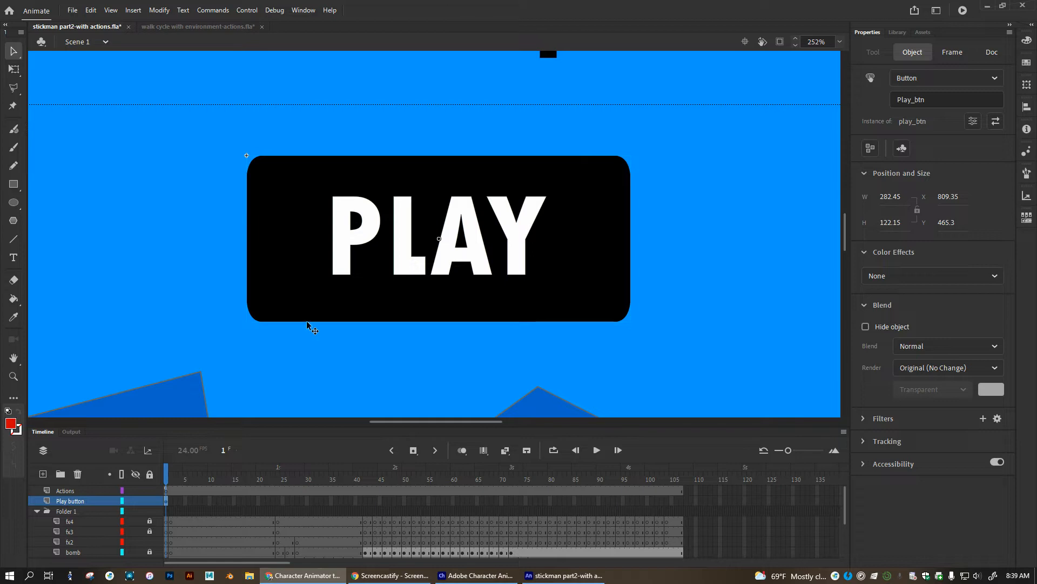
mouse_move(285, 258)
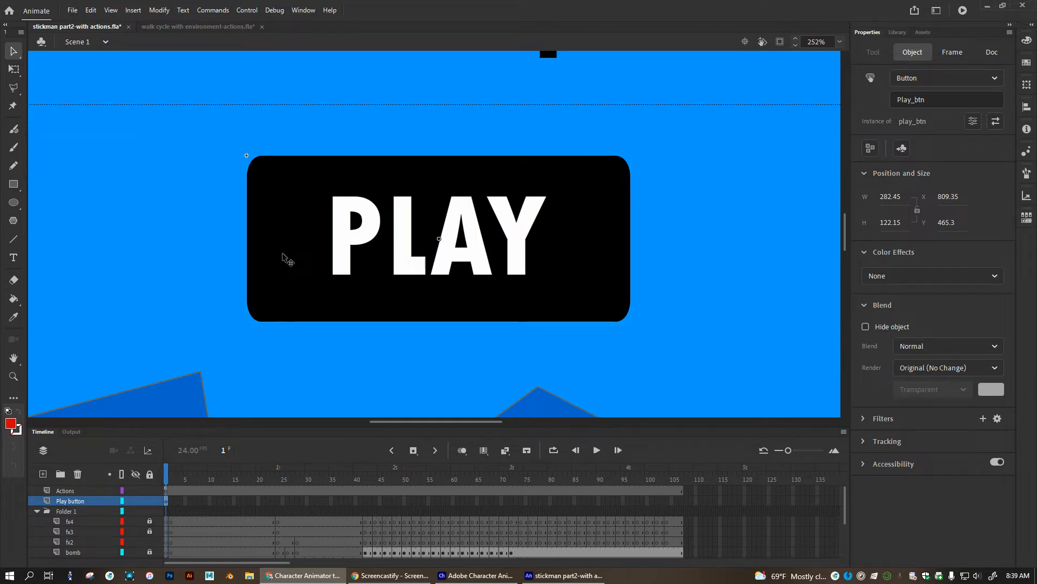
mouse_move(304, 281)
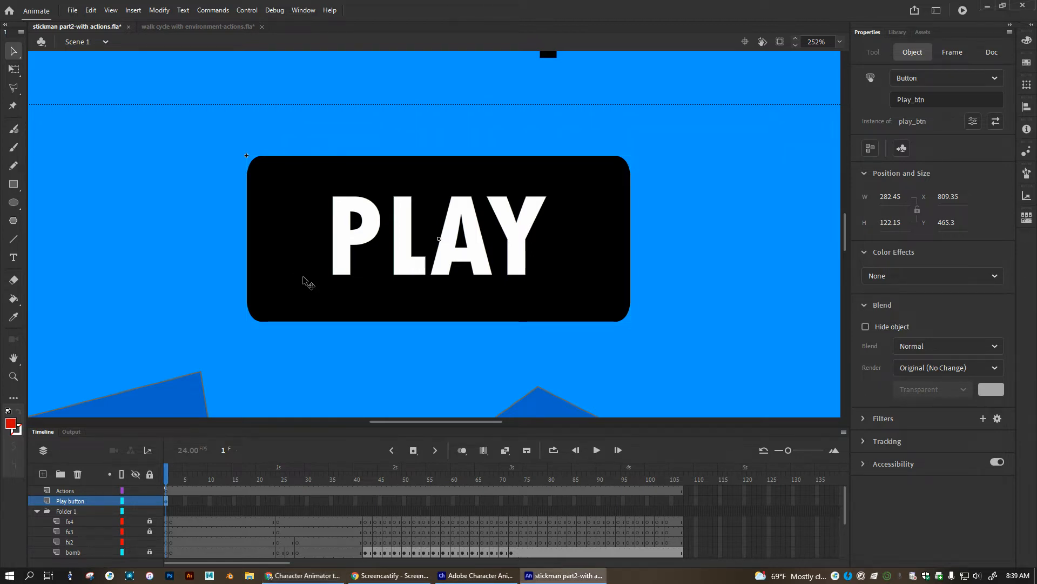
mouse_move(299, 259)
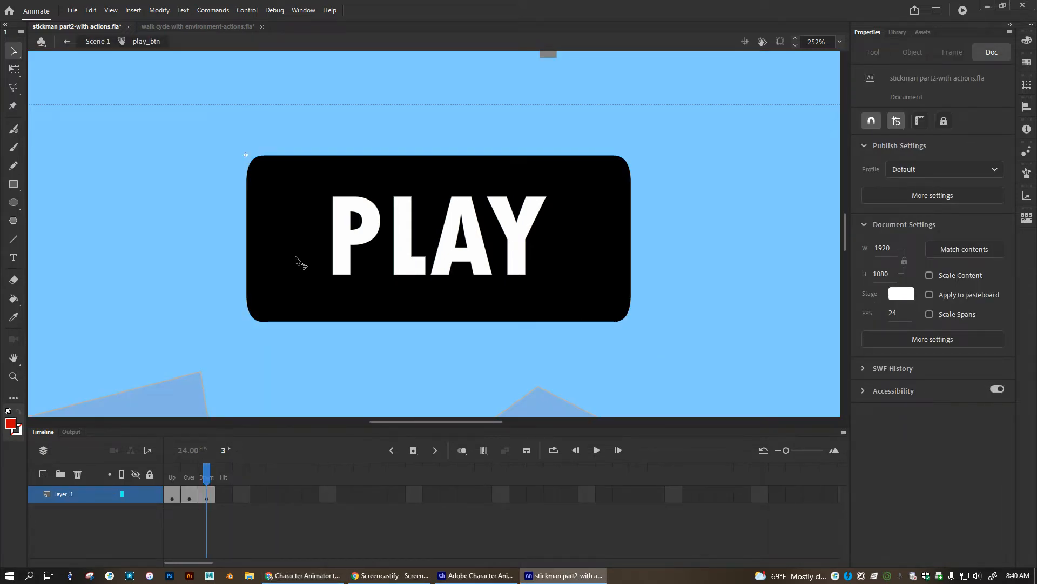
mouse_move(149, 144)
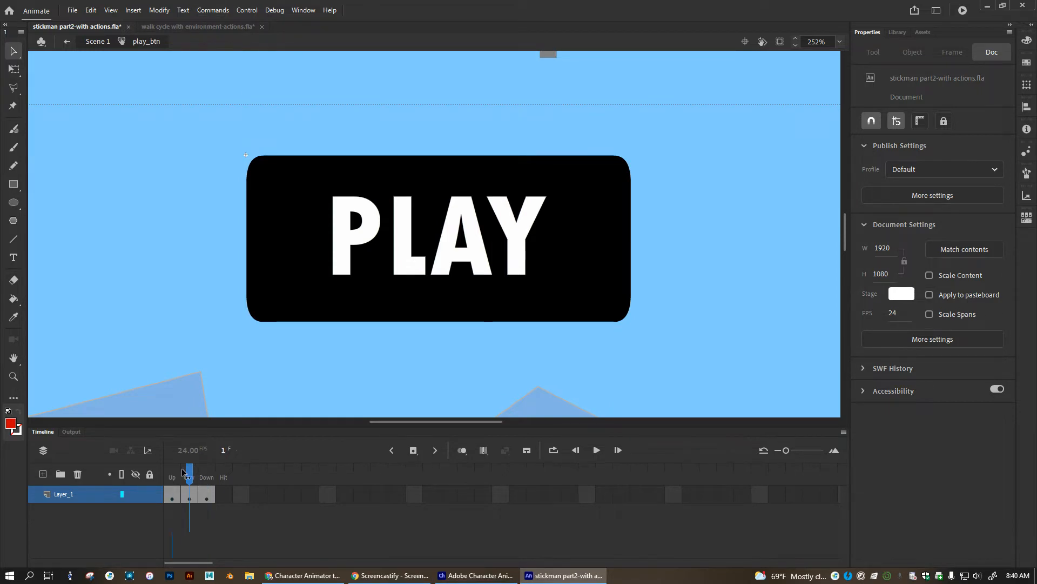
Inside play_btn, view the Over frame, then bring up the empty Hit frame's frame menu.
left_click(206, 493)
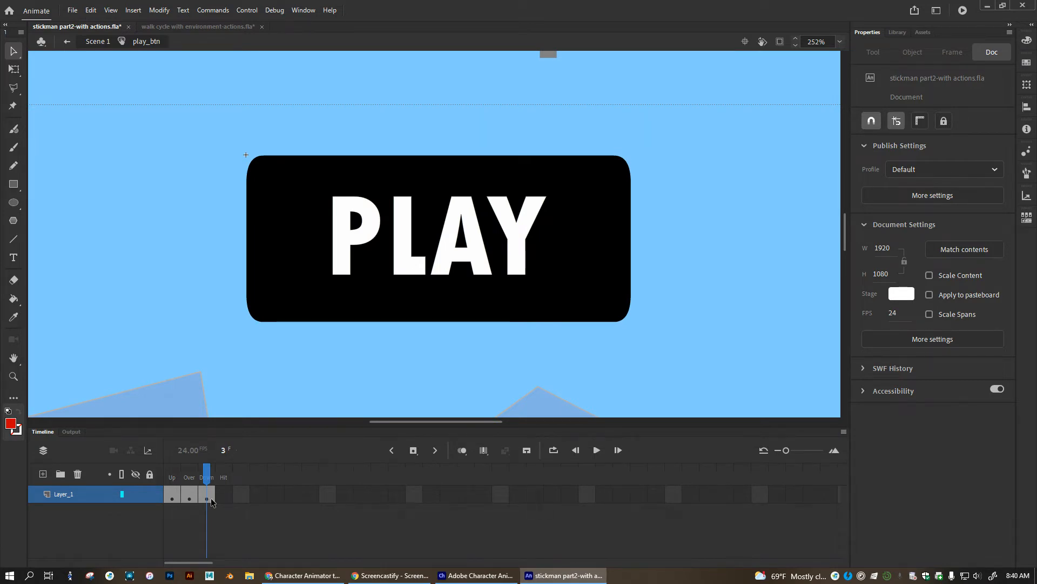
mouse_move(228, 499)
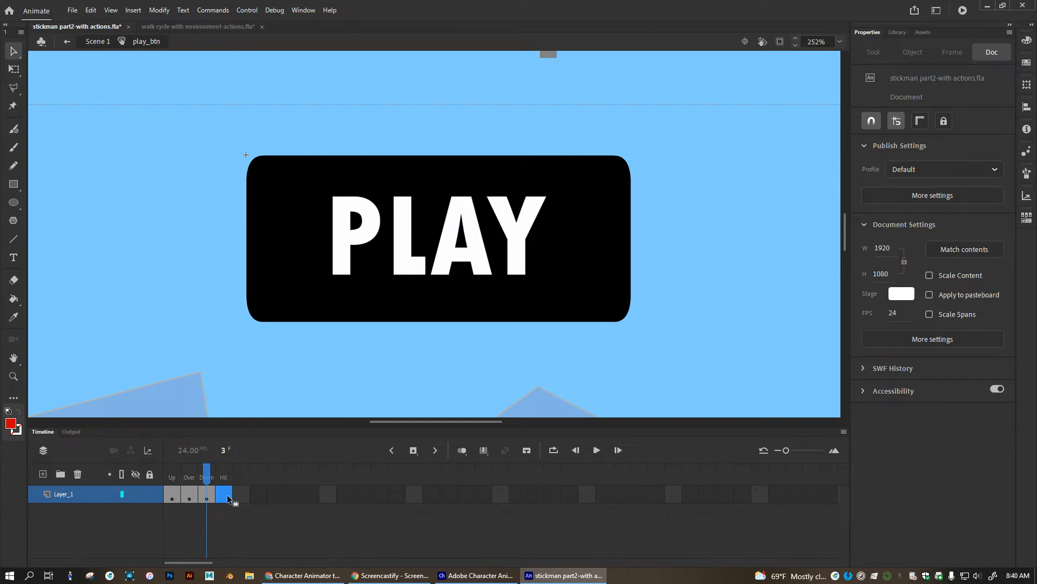
left_click(149, 494)
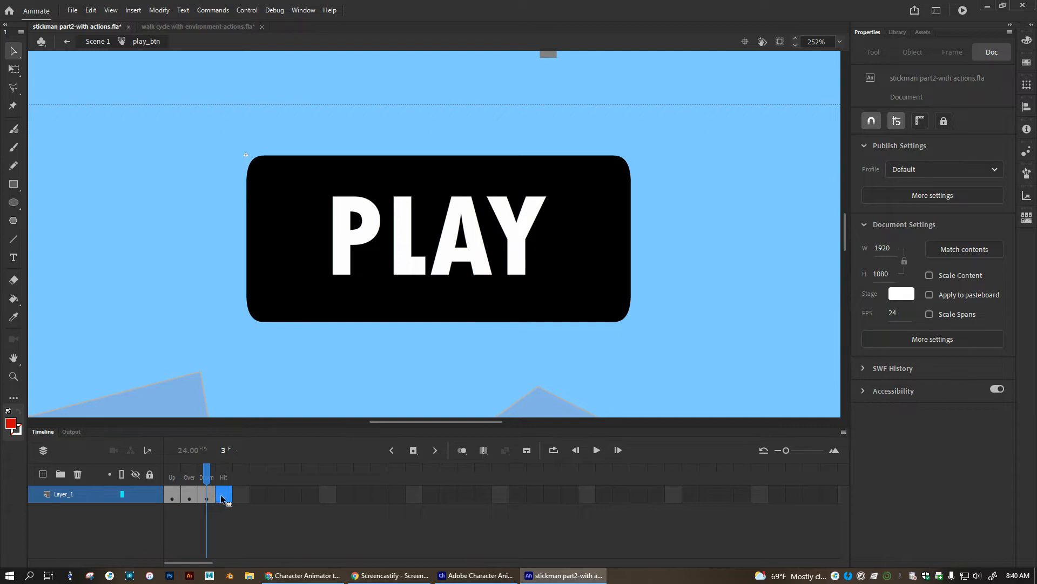
right_click(224, 498)
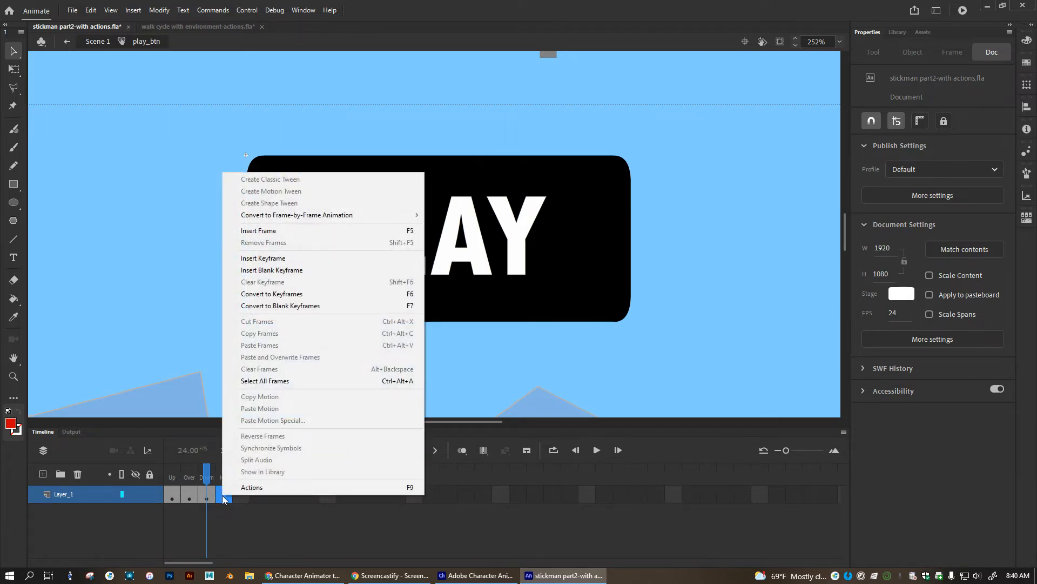
Switch to the walk cycle with environment-actions document and turn on Enable Simple Buttons.
left_click(197, 27)
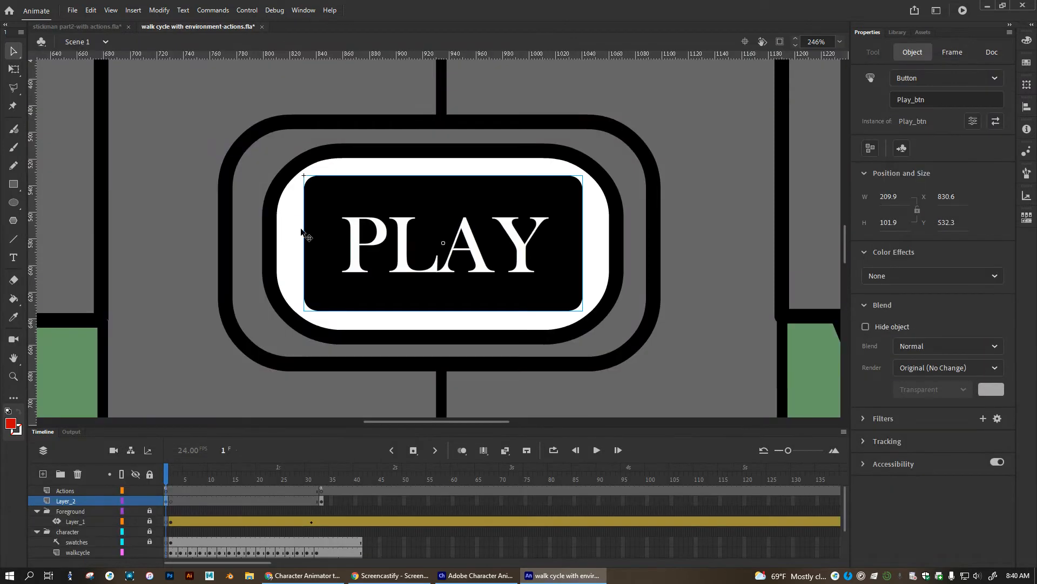
mouse_move(273, 10)
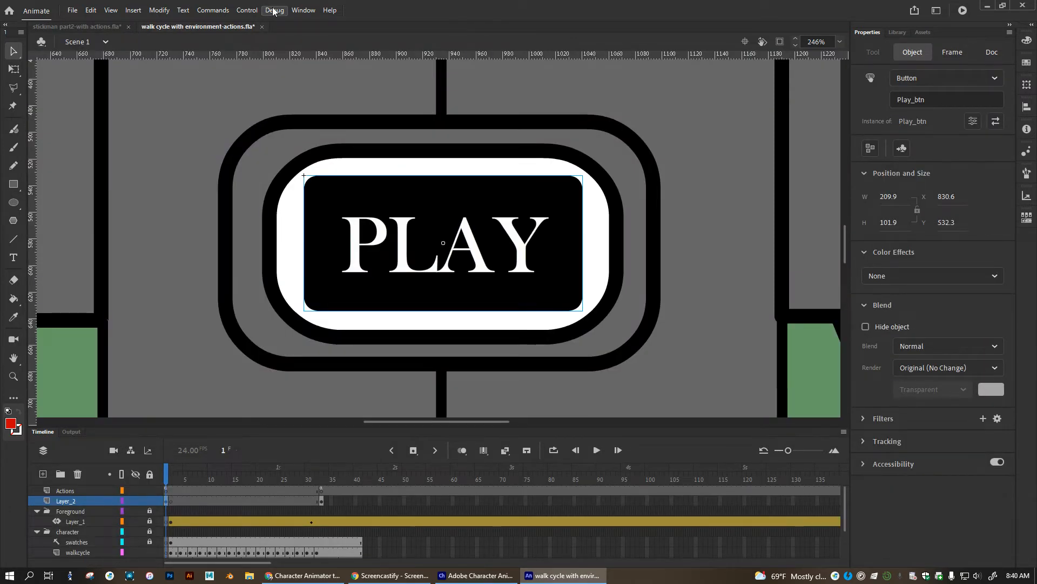
left_click(247, 10)
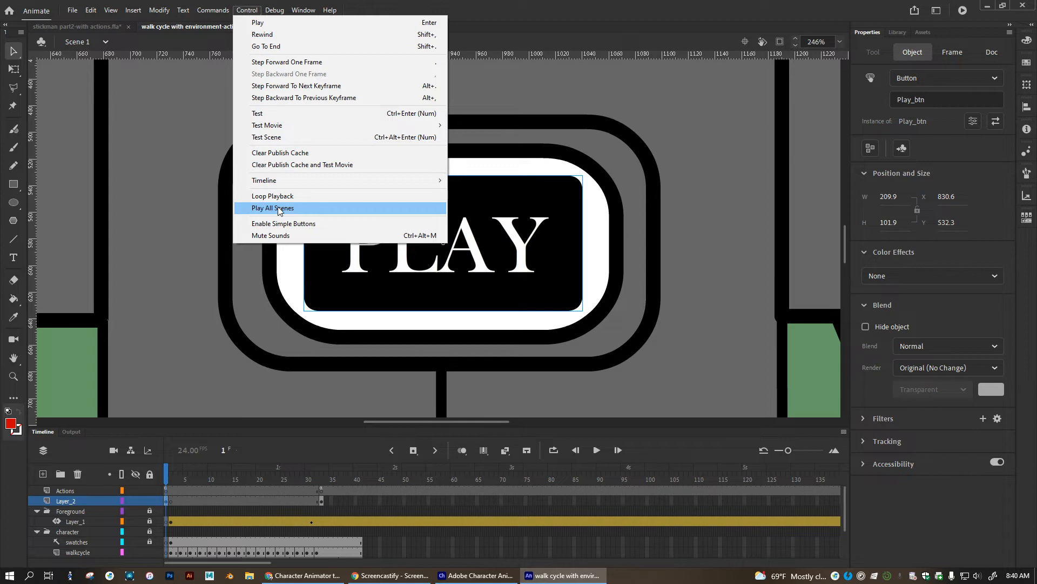
mouse_move(283, 223)
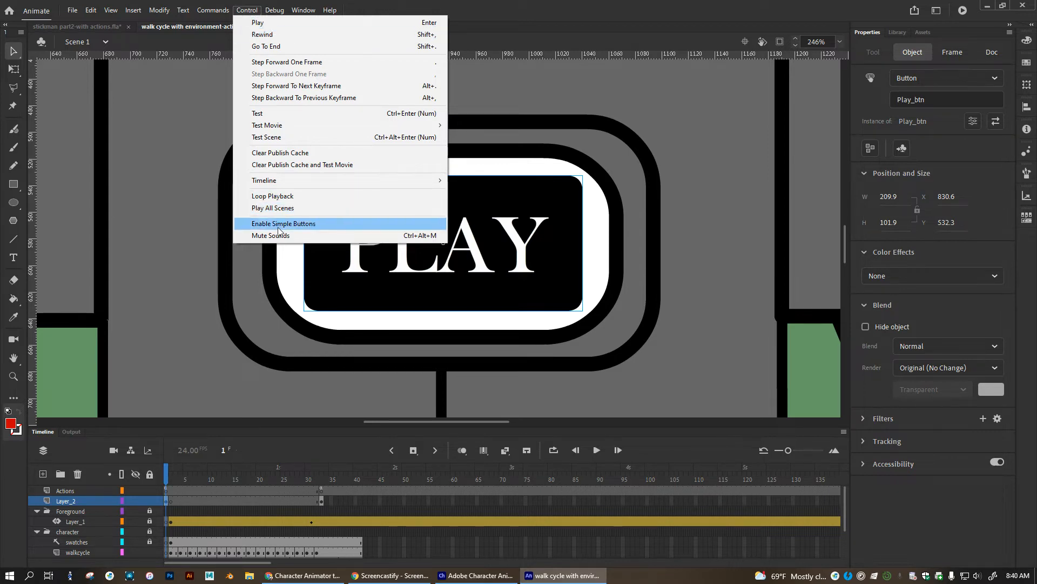
left_click(283, 223)
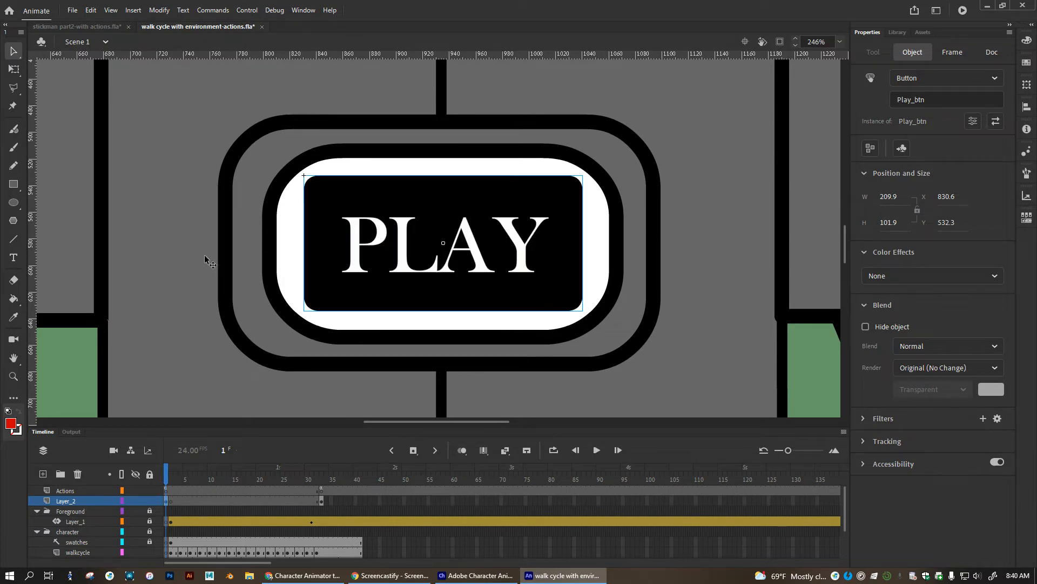
mouse_move(529, 400)
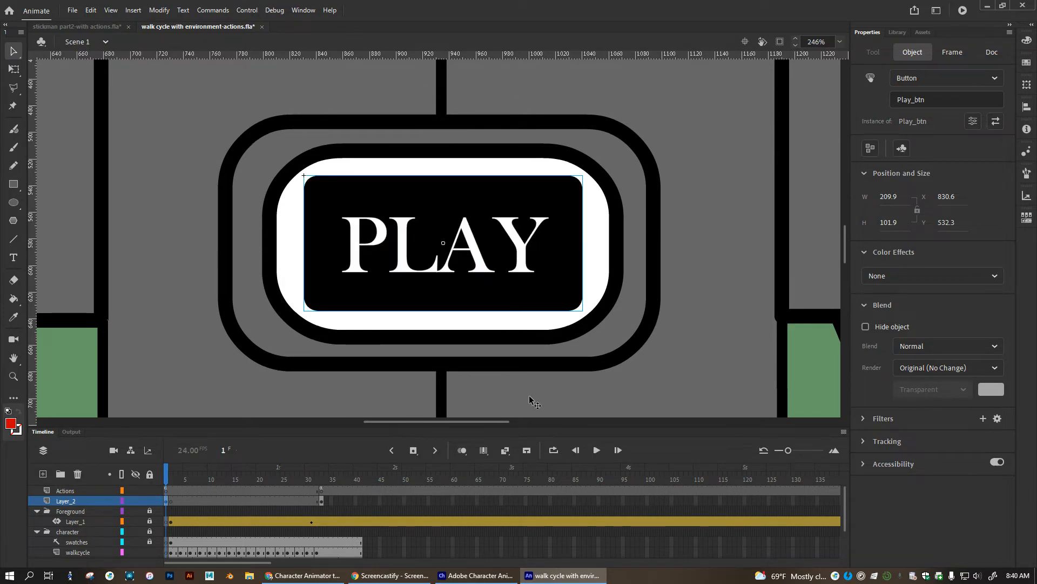
mouse_move(533, 103)
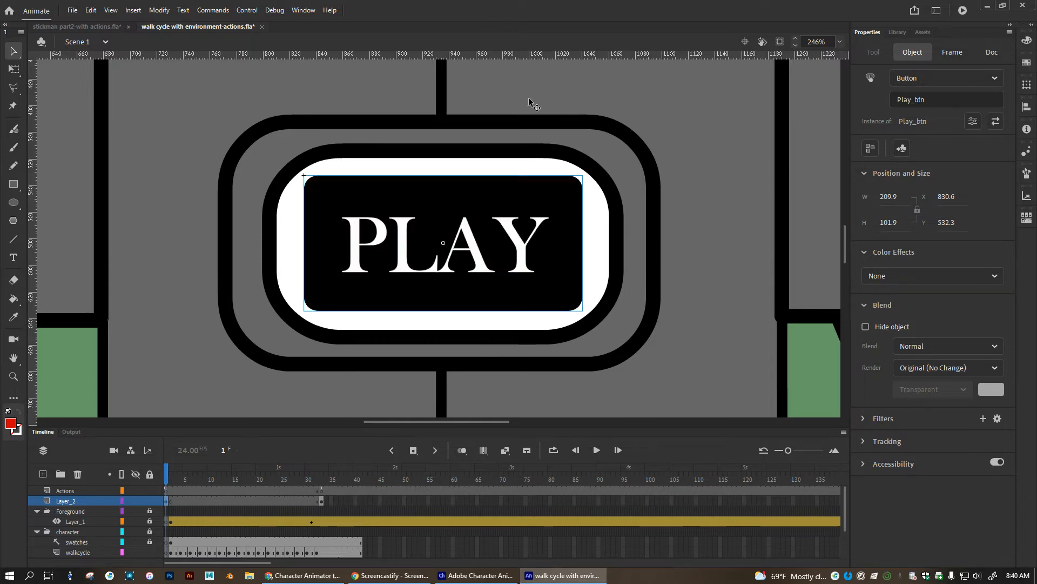
mouse_move(404, 417)
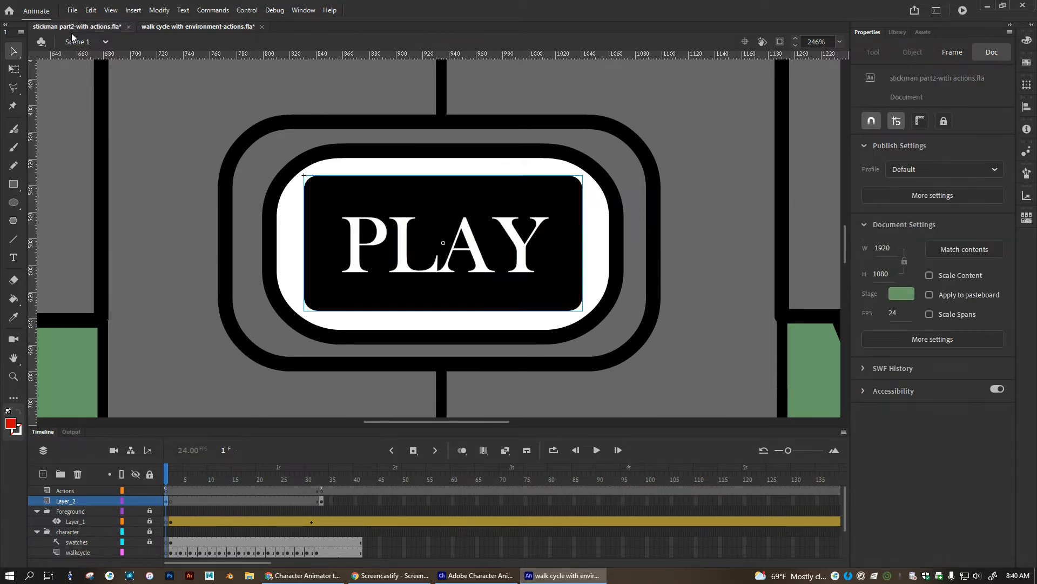
Convert the play_btn Hit frame to a blank keyframe.
right_click(206, 493)
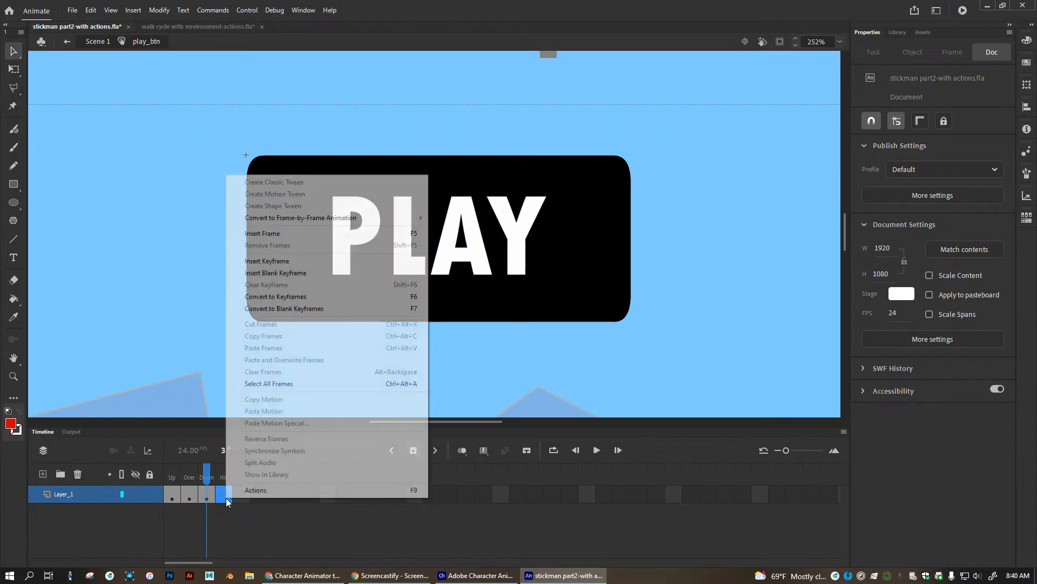
mouse_move(285, 309)
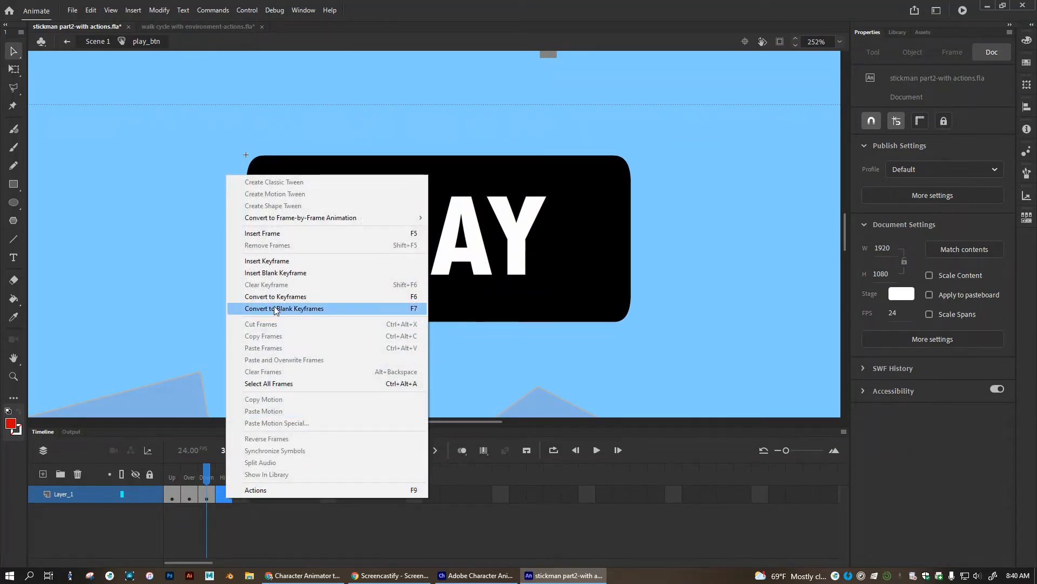
left_click(285, 308)
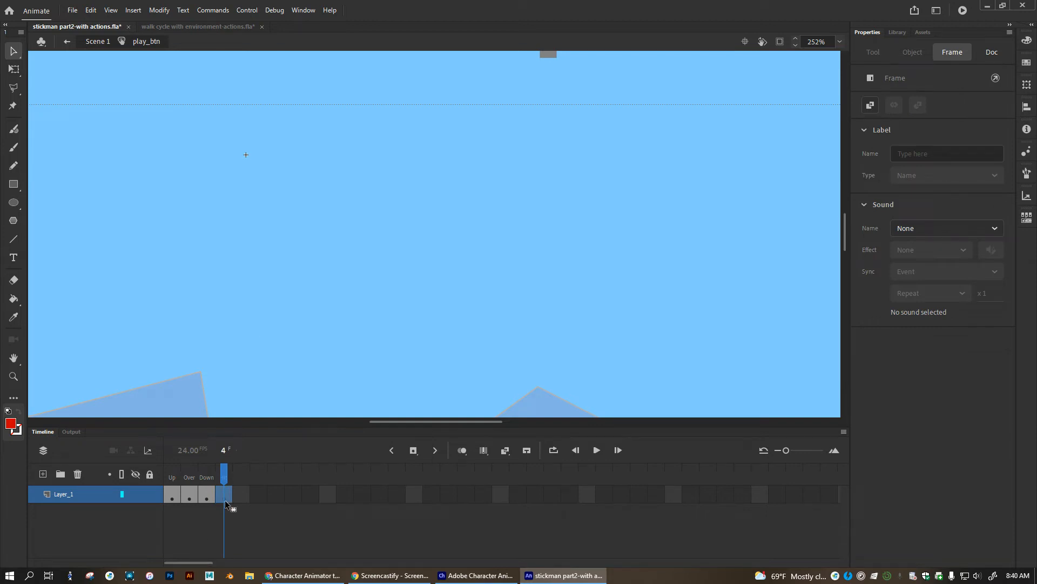
mouse_move(241, 198)
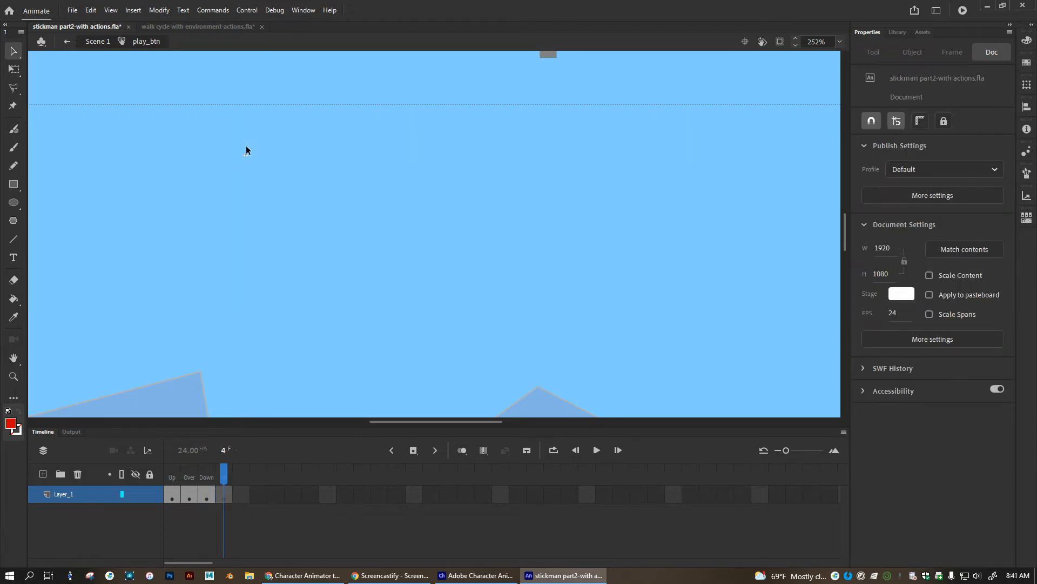
Compare the red rounded-rectangle Hit area against the Down state, then return to Scene 1.
left_click(207, 476)
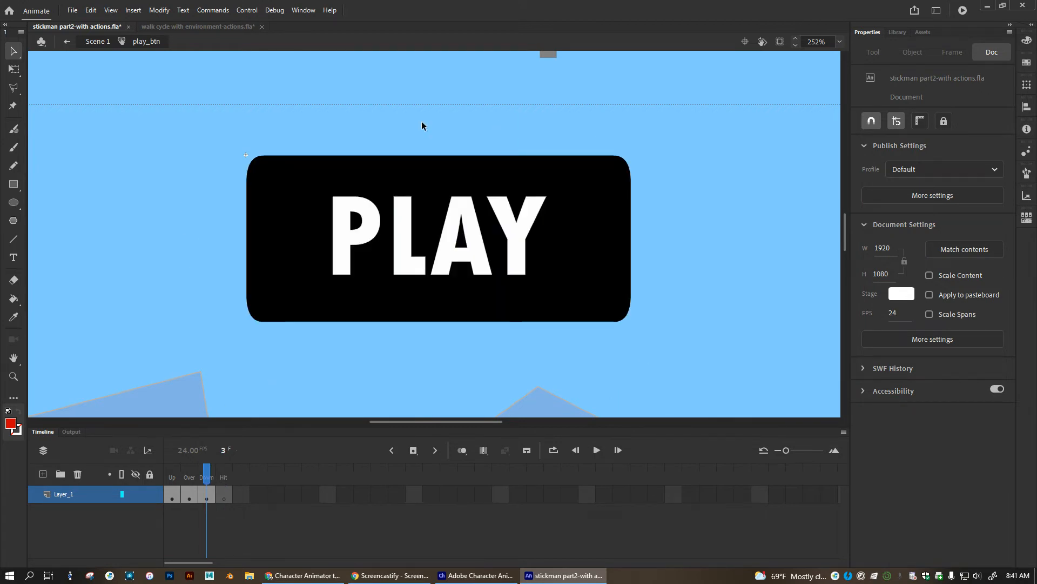
mouse_move(209, 476)
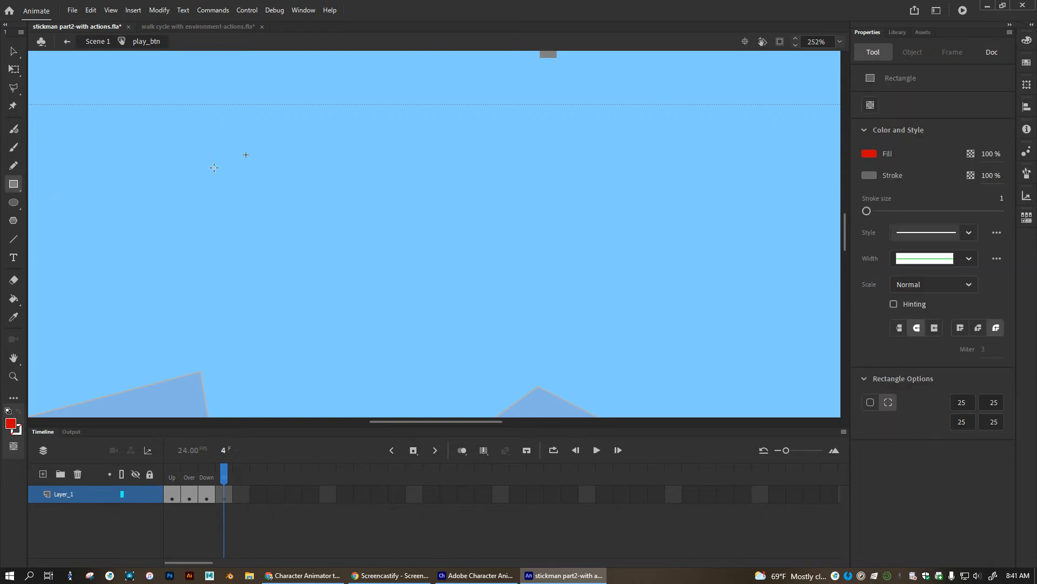
mouse_move(219, 121)
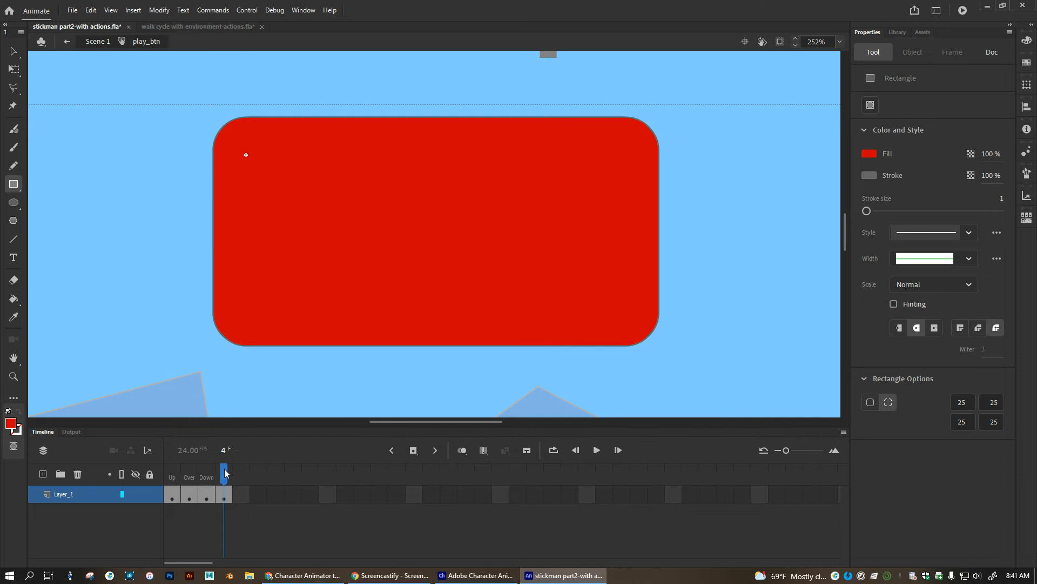
left_click(207, 467)
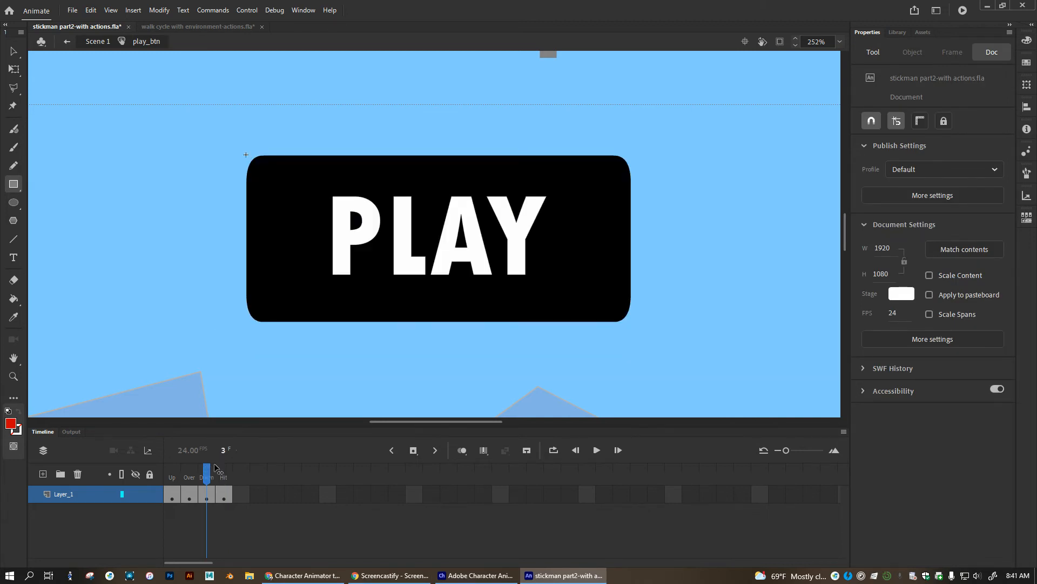
left_click(224, 475)
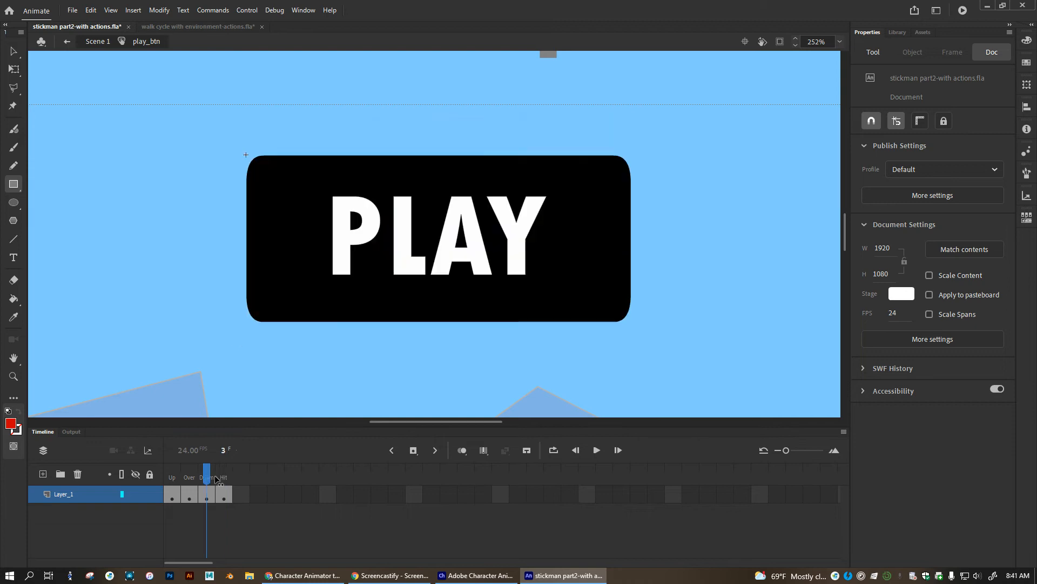
left_click(224, 493)
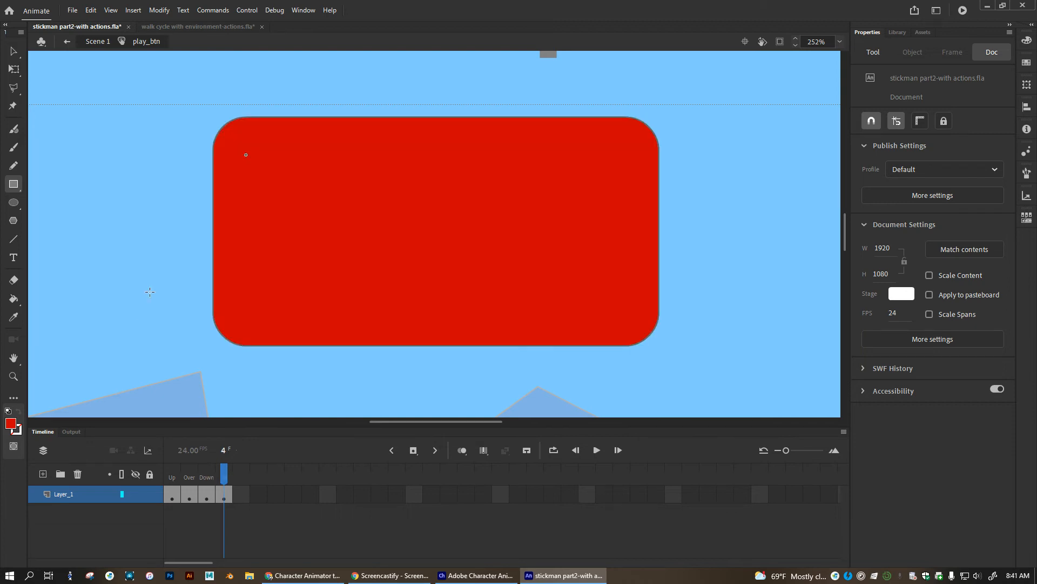
mouse_move(696, 346)
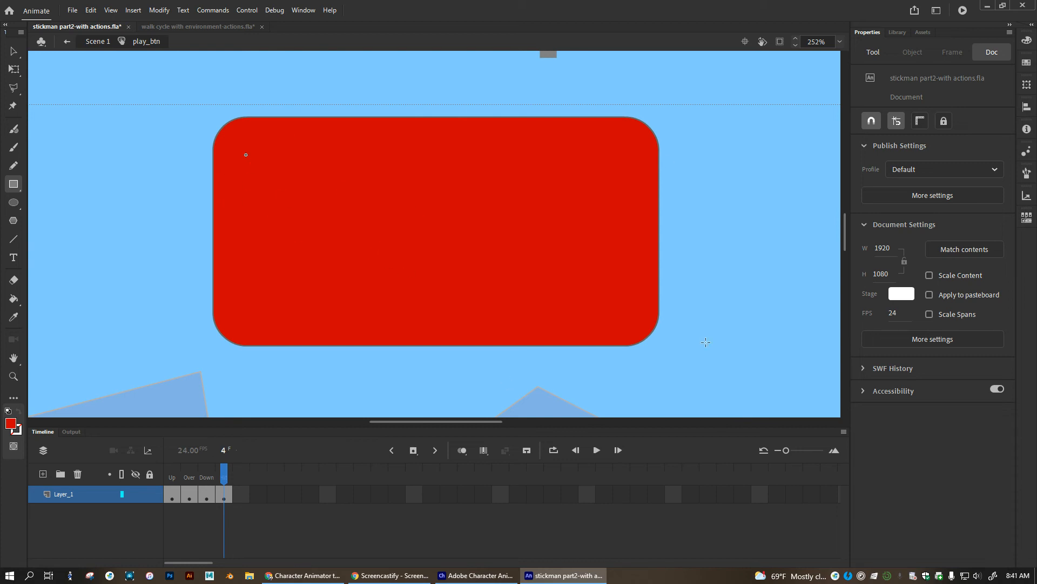
left_click(76, 41)
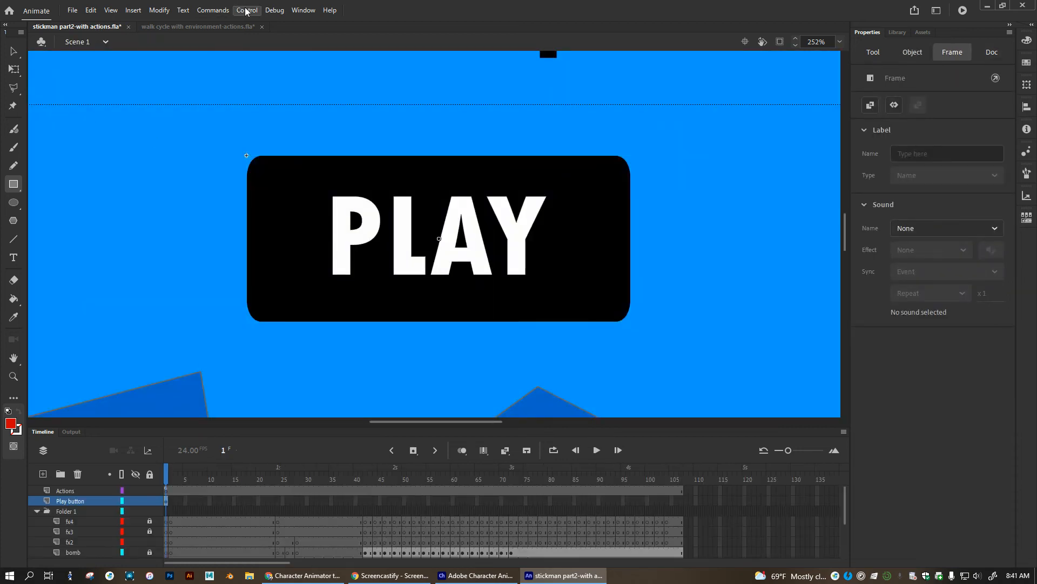
mouse_move(100, 220)
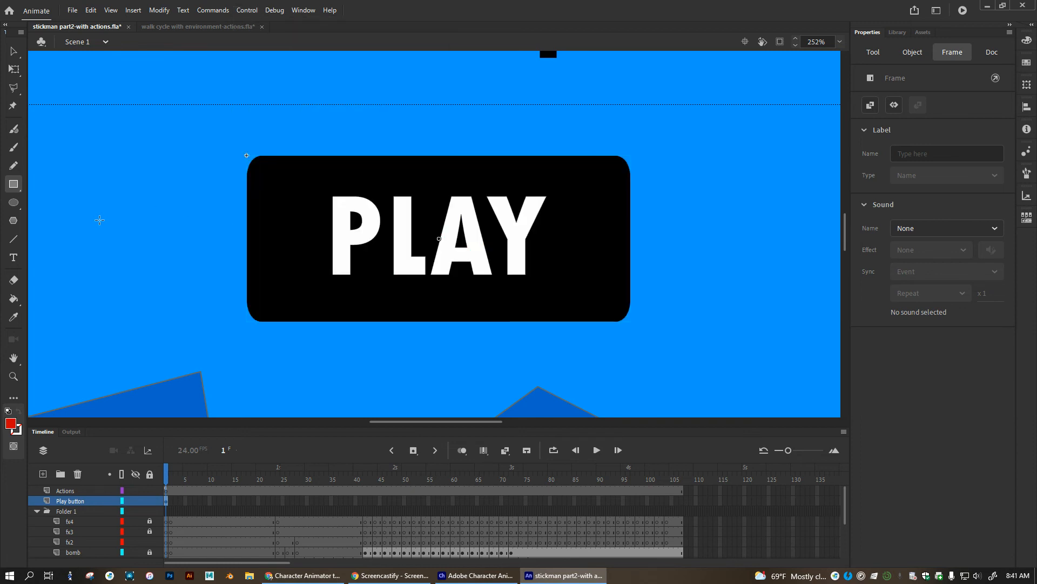
Test the PLAY button's enlarged hit area by clicking around it on stage.
left_click(438, 239)
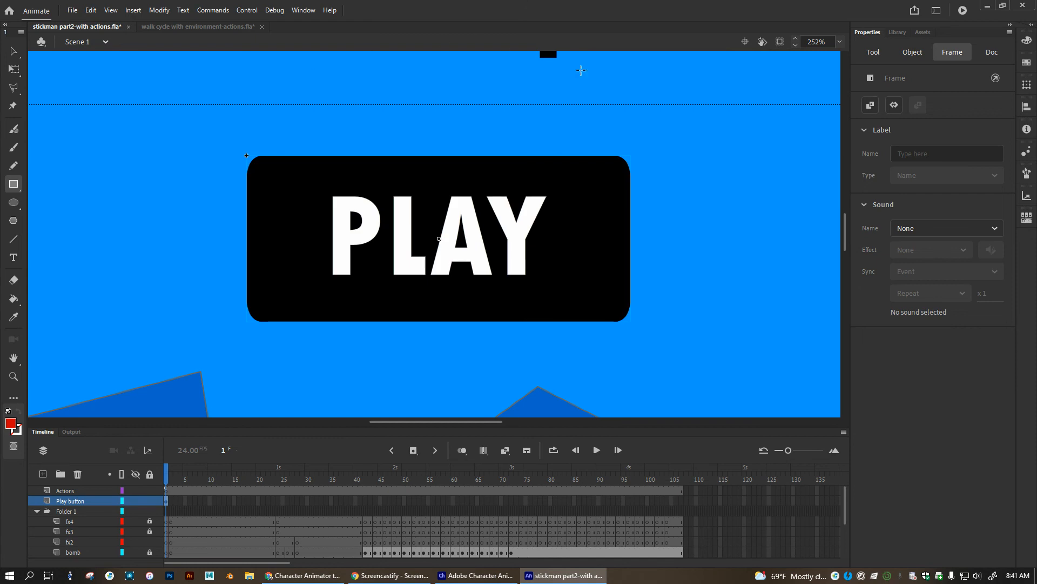
mouse_move(680, 269)
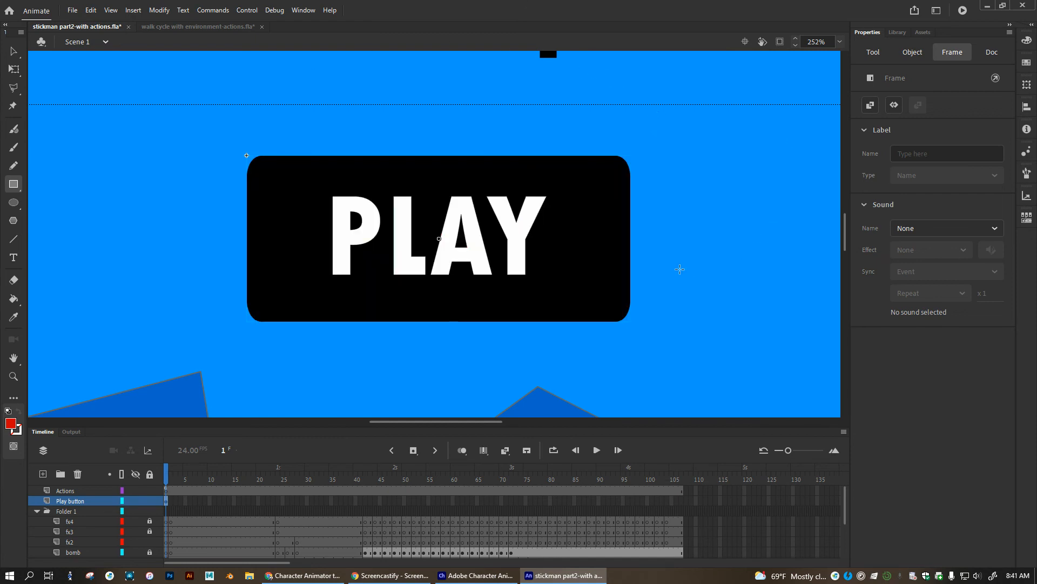
mouse_move(658, 270)
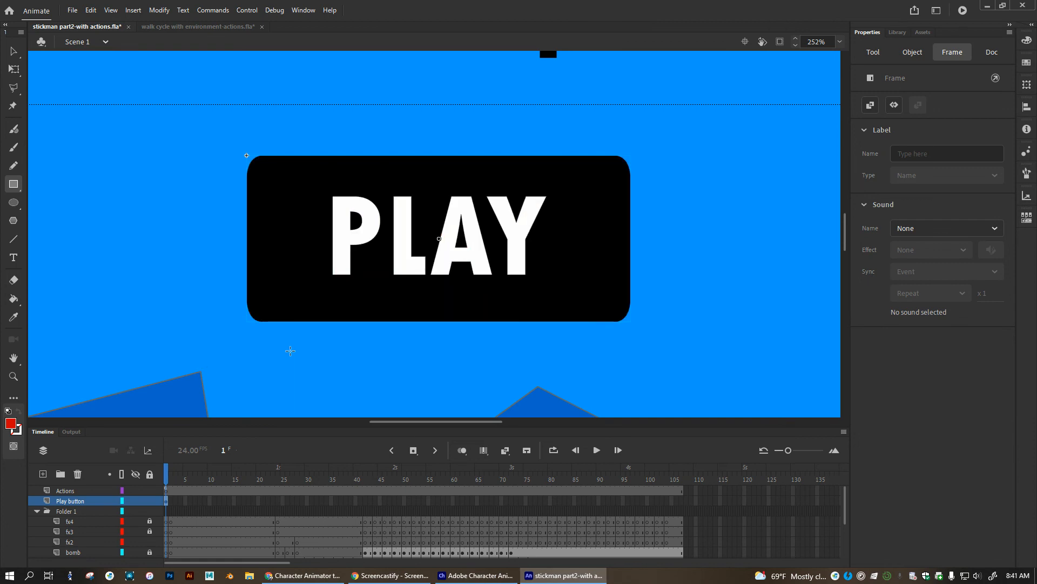
left_click(439, 238)
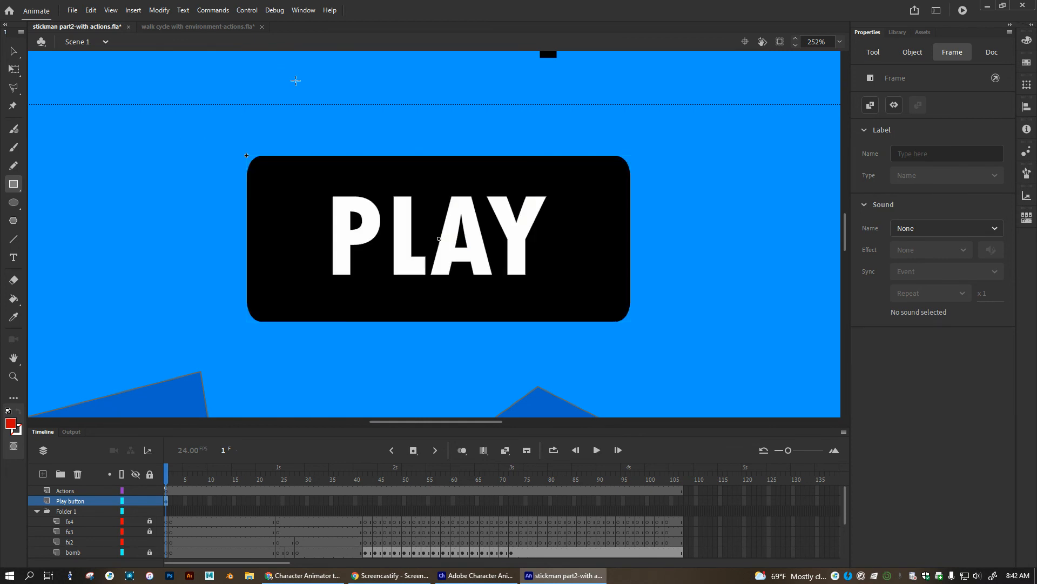
mouse_move(662, 161)
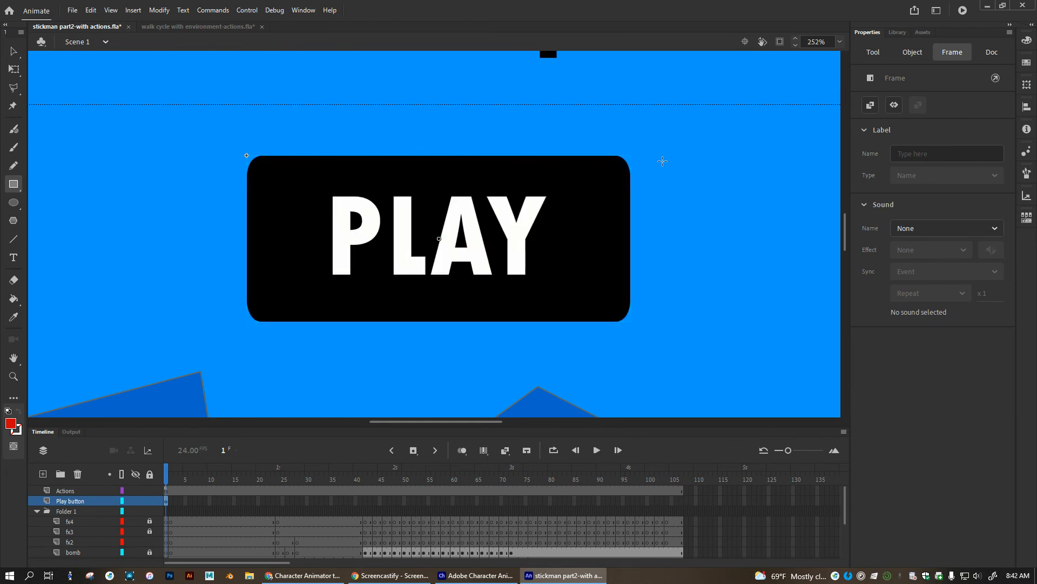